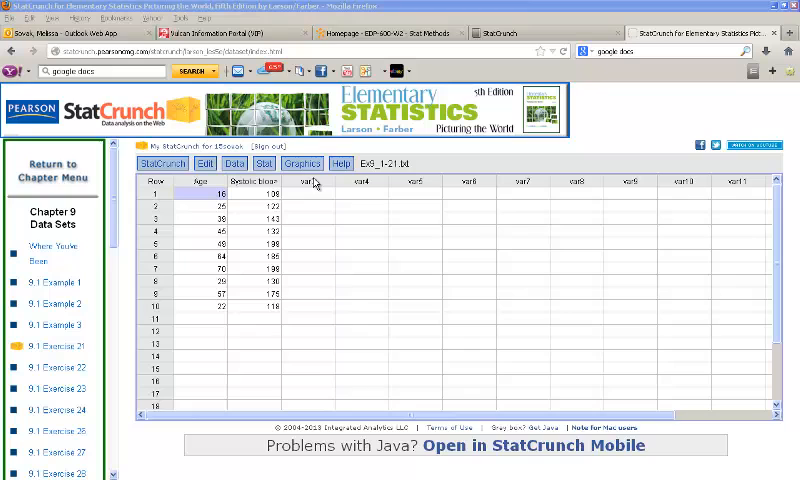
# - Create a scatter plot with Age as X and systolic blood pressure as Y, then dismiss it
pyautogui.click(302, 164)
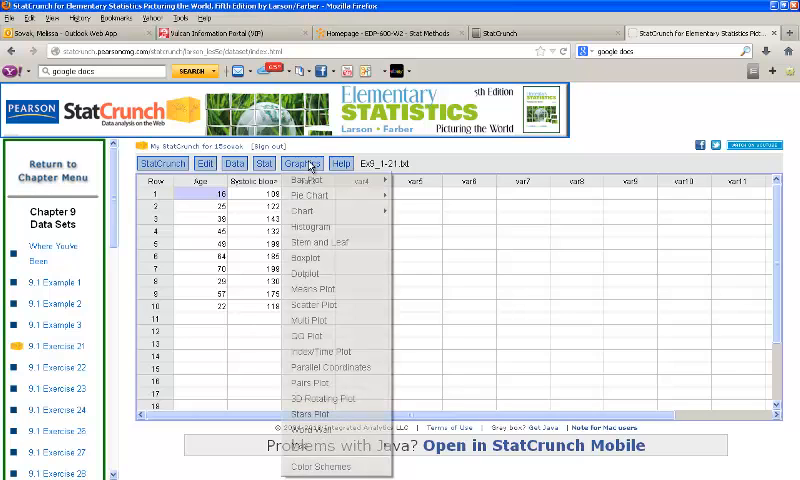
pyautogui.moveTo(322, 304)
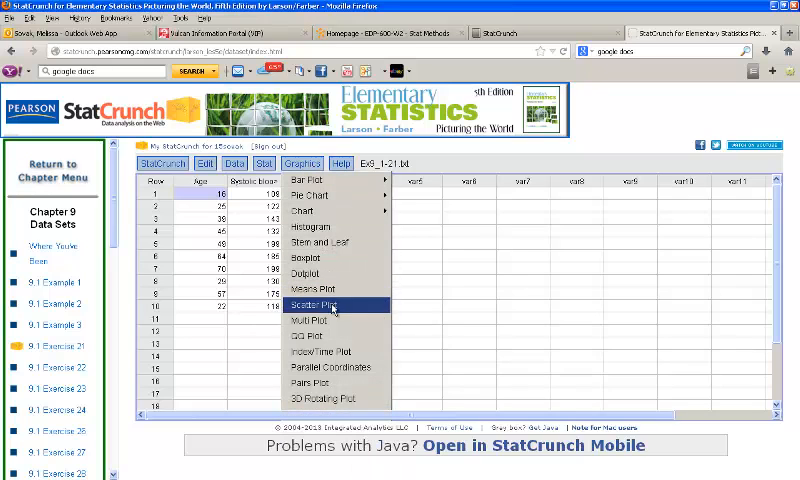
pyautogui.click(318, 304)
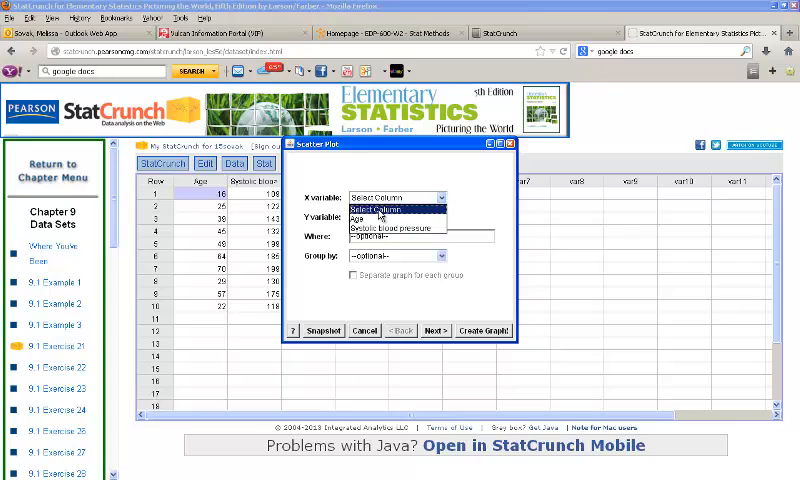
pyautogui.click(378, 218)
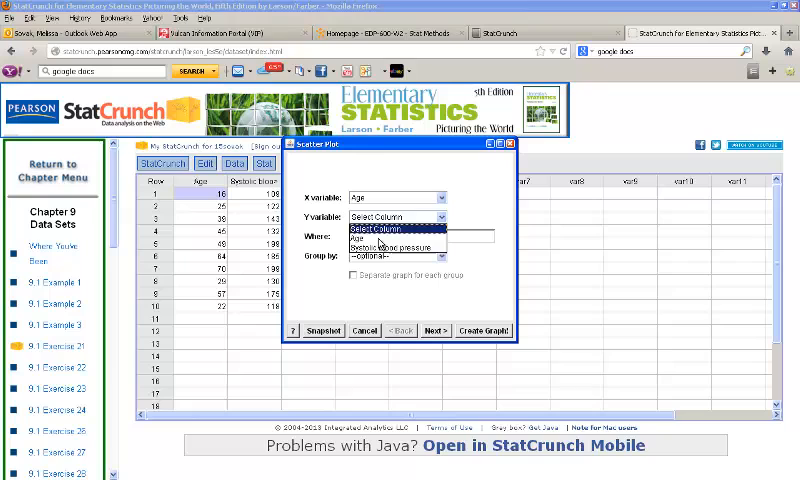
pyautogui.click(400, 246)
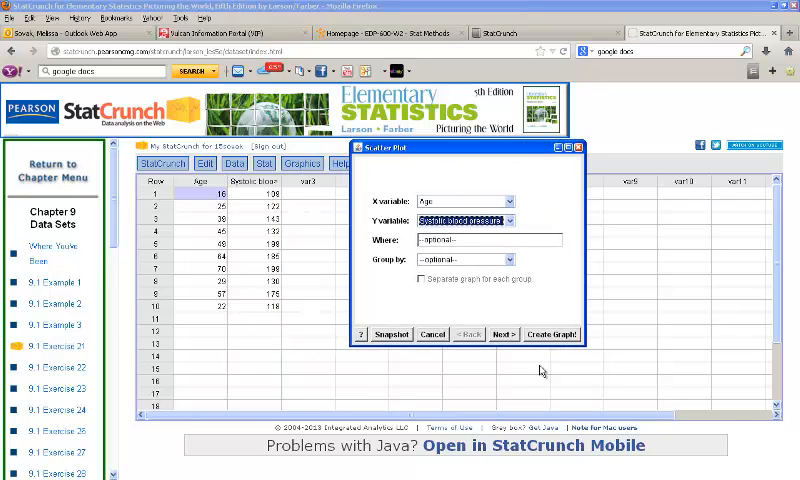
pyautogui.click(546, 334)
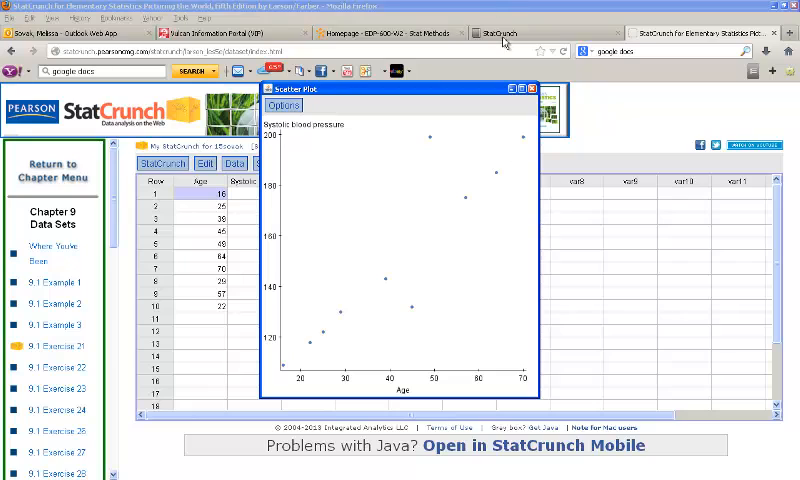
pyautogui.click(532, 88)
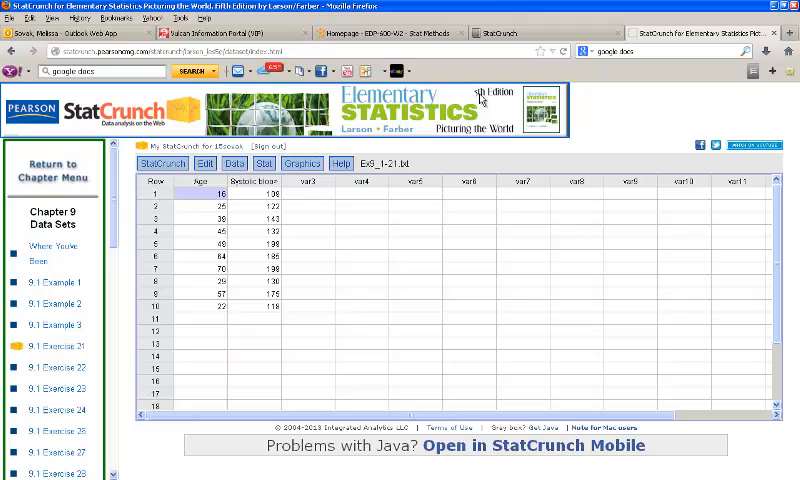
# - Start a simple linear regression with Age as X and systolic blood pressure as the response
pyautogui.click(264, 164)
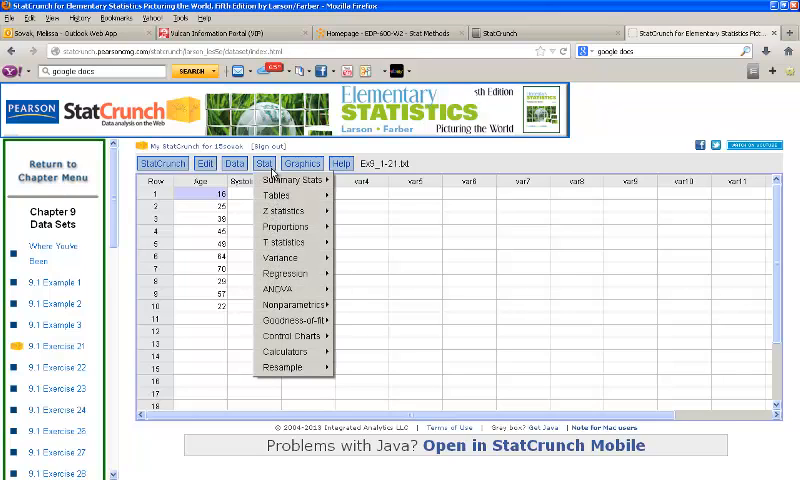
pyautogui.moveTo(284, 272)
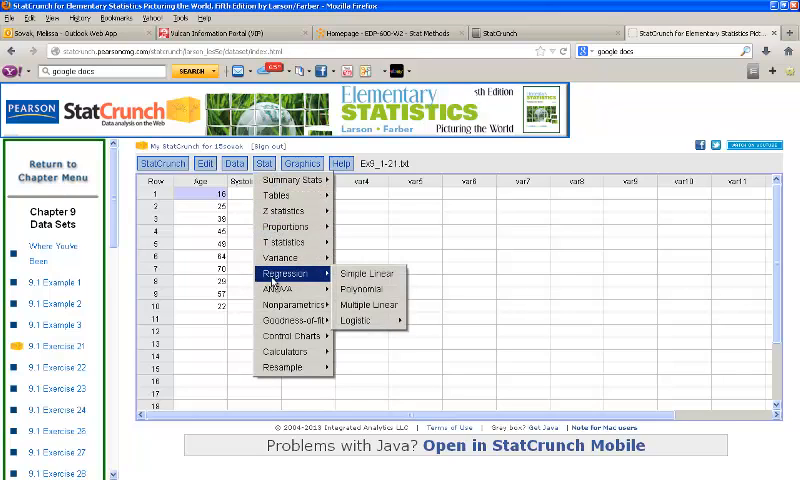
pyautogui.moveTo(368, 272)
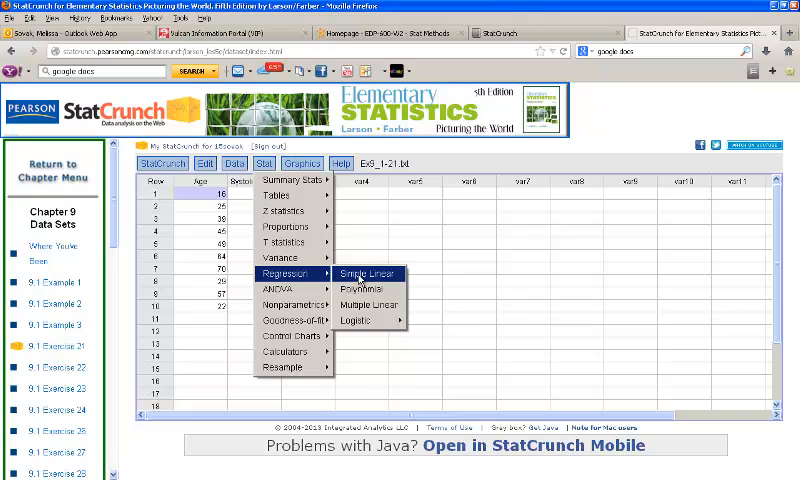
pyautogui.click(366, 272)
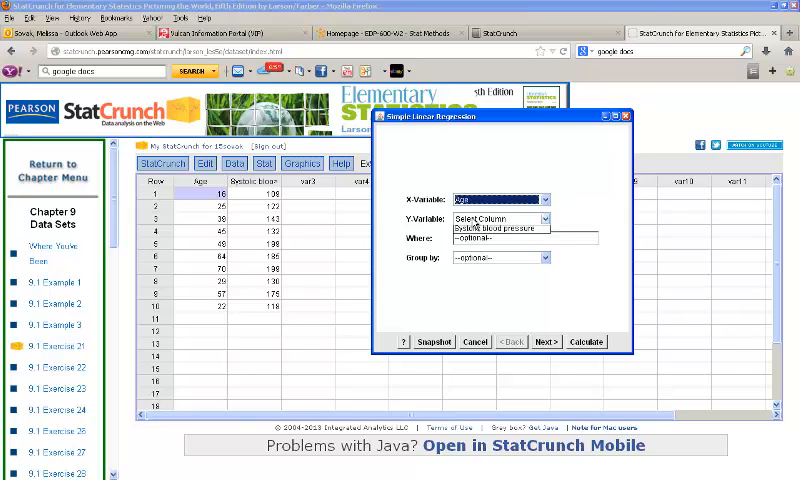
pyautogui.click(500, 228)
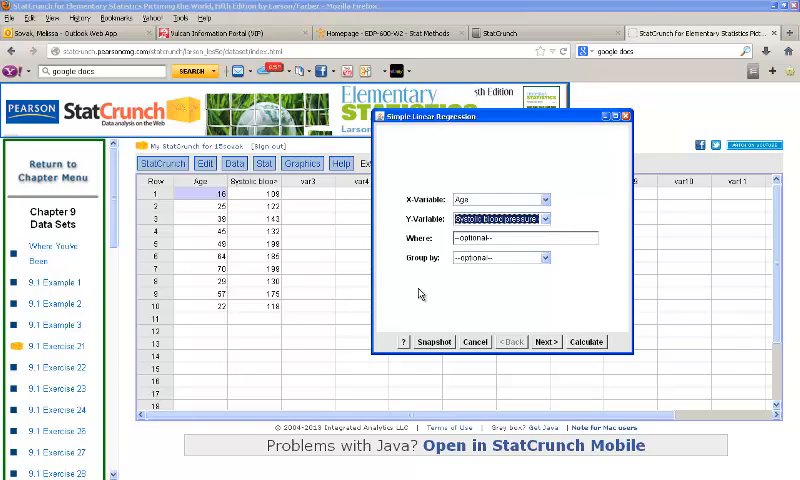
pyautogui.click(546, 340)
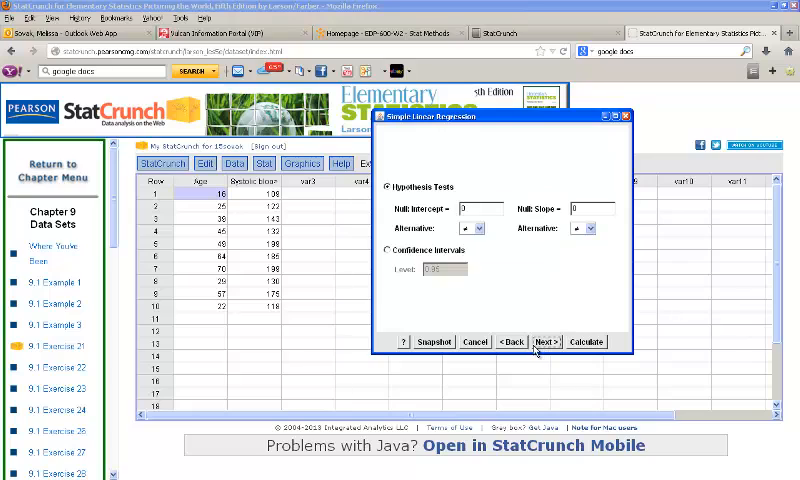
pyautogui.moveTo(468, 196)
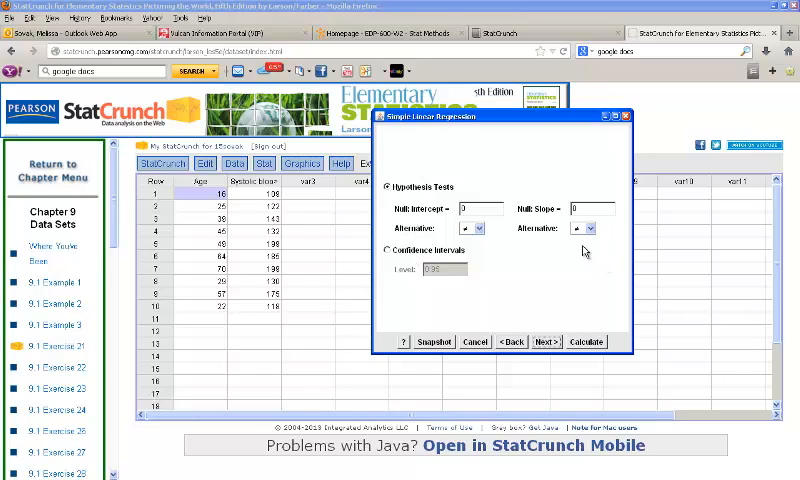
pyautogui.moveTo(584, 252)
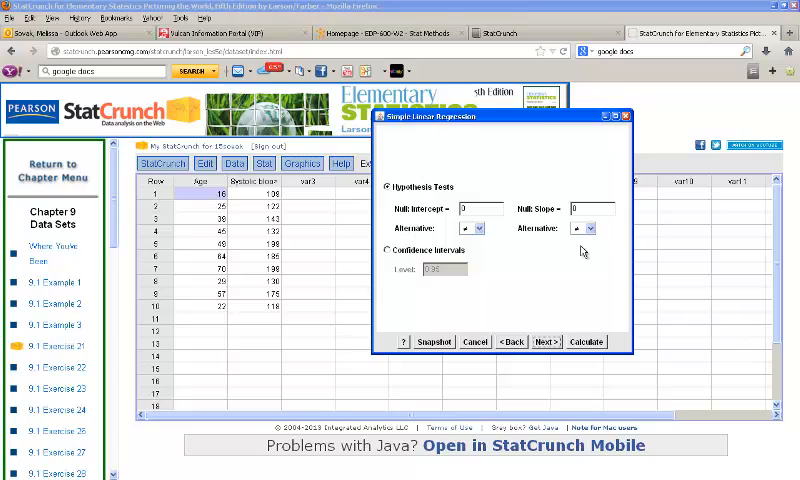
pyautogui.moveTo(568, 258)
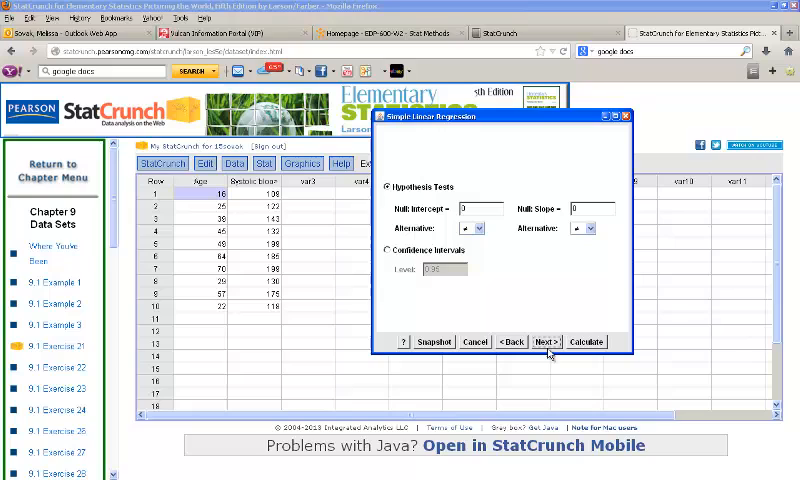
pyautogui.click(546, 340)
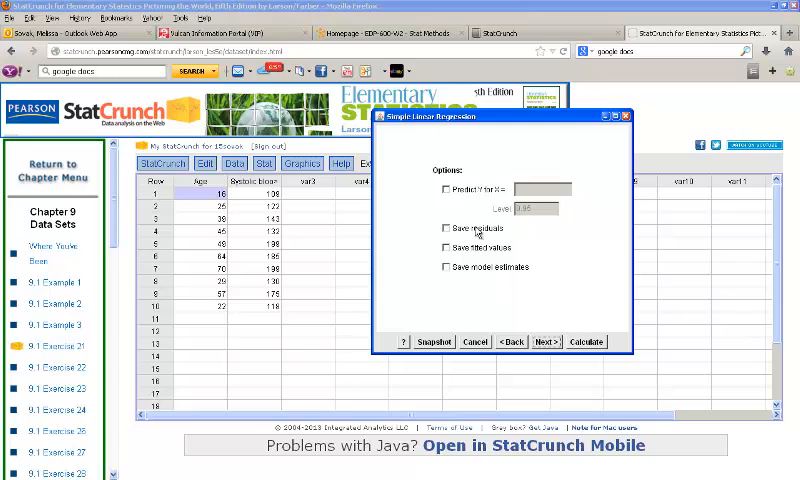
pyautogui.moveTo(536, 348)
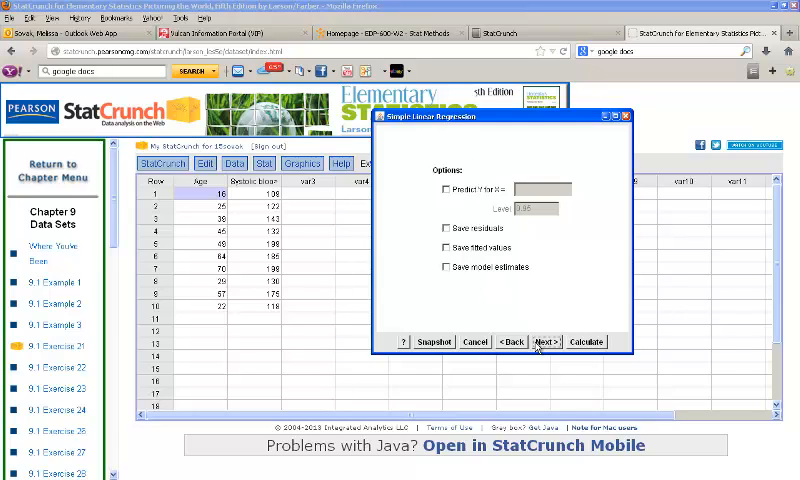
pyautogui.click(544, 340)
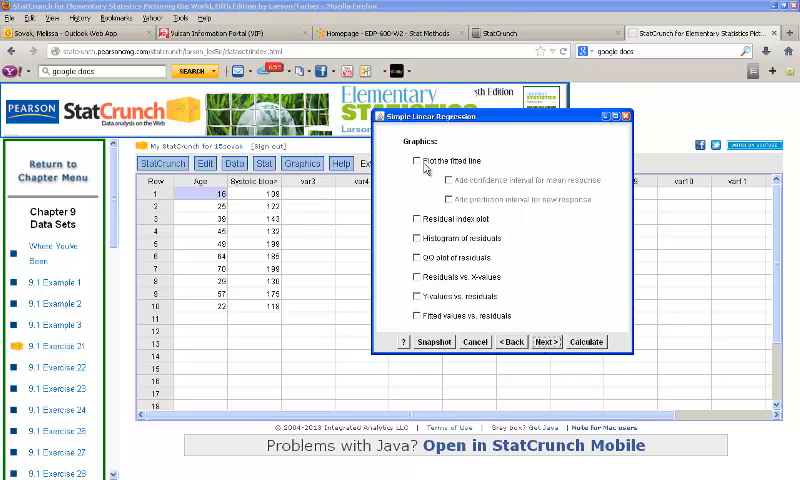
# - Include the fitted line plot and calculate the regression results
pyautogui.click(418, 160)
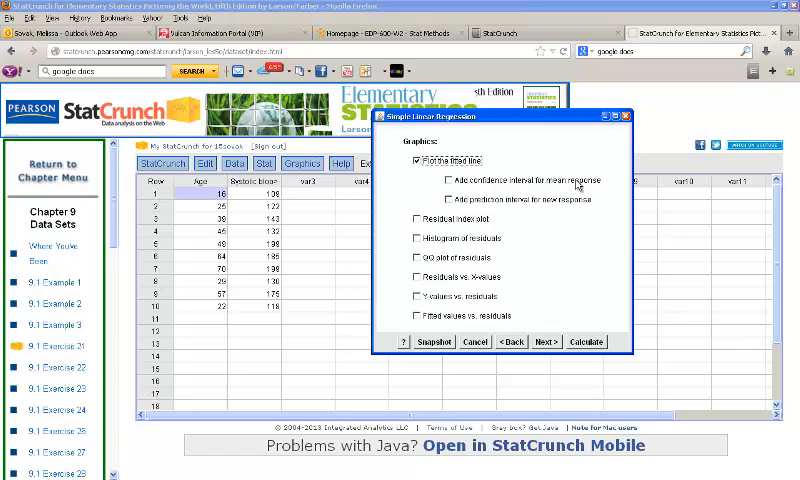
pyautogui.click(544, 340)
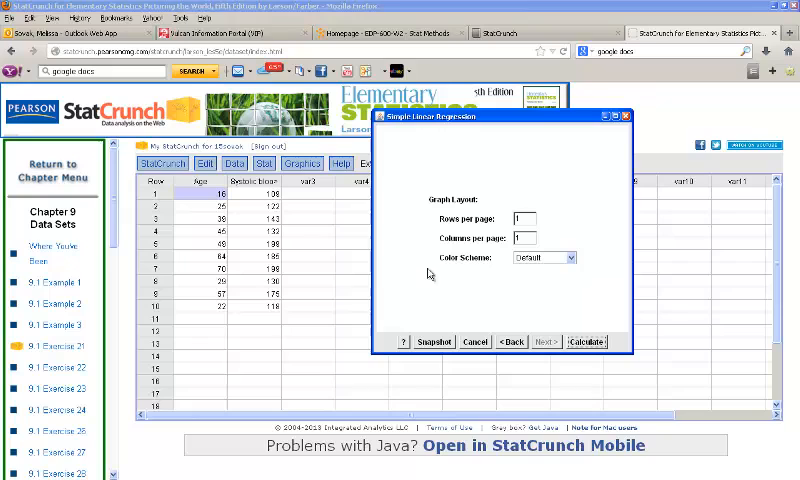
pyautogui.moveTo(614, 332)
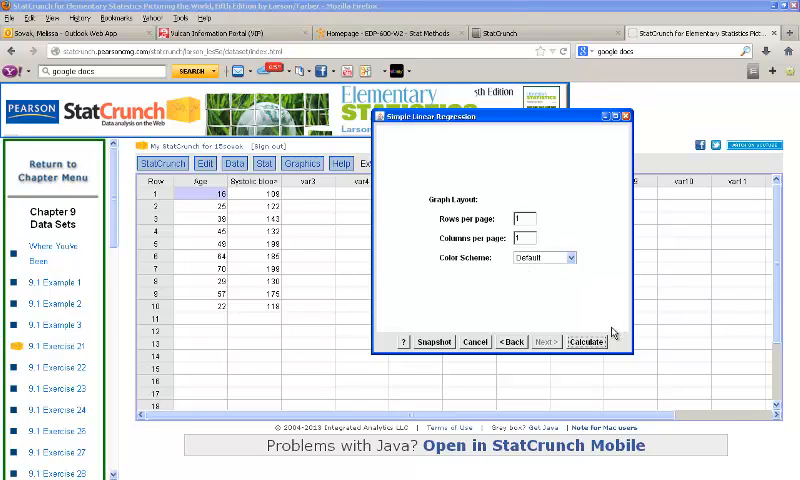
pyautogui.click(584, 340)
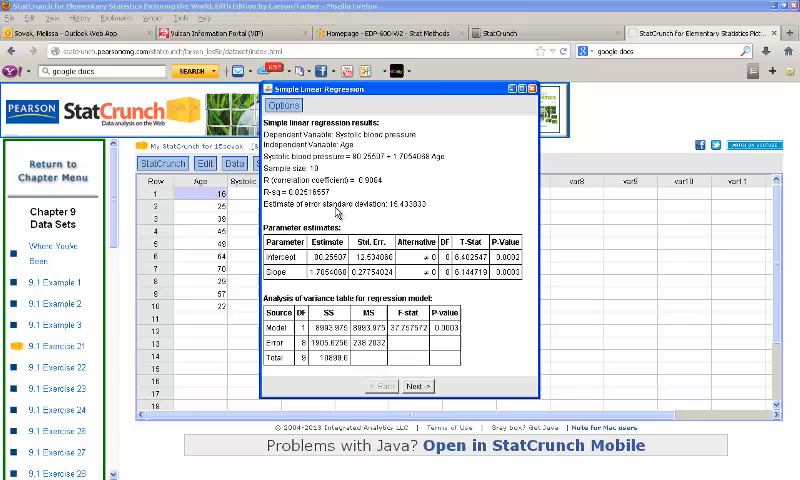
pyautogui.moveTo(336, 212)
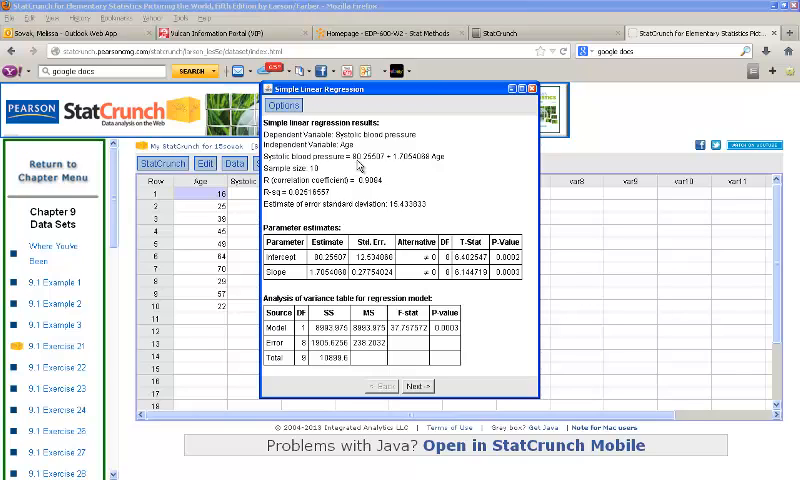
pyautogui.moveTo(352, 168)
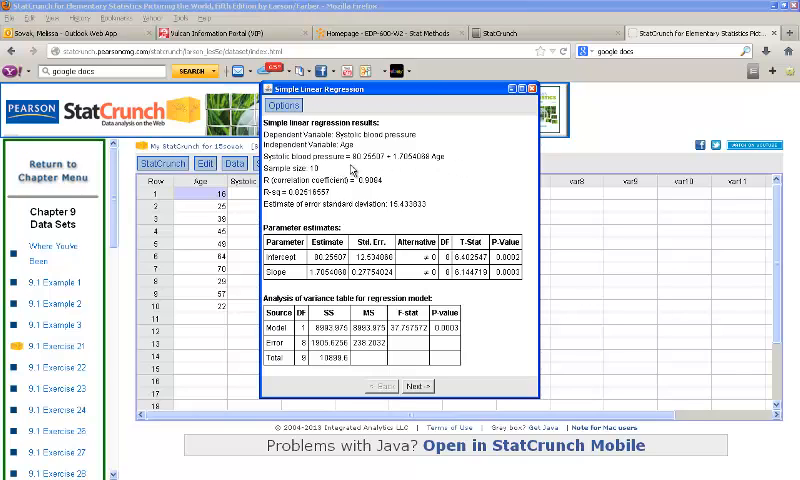
pyautogui.moveTo(358, 168)
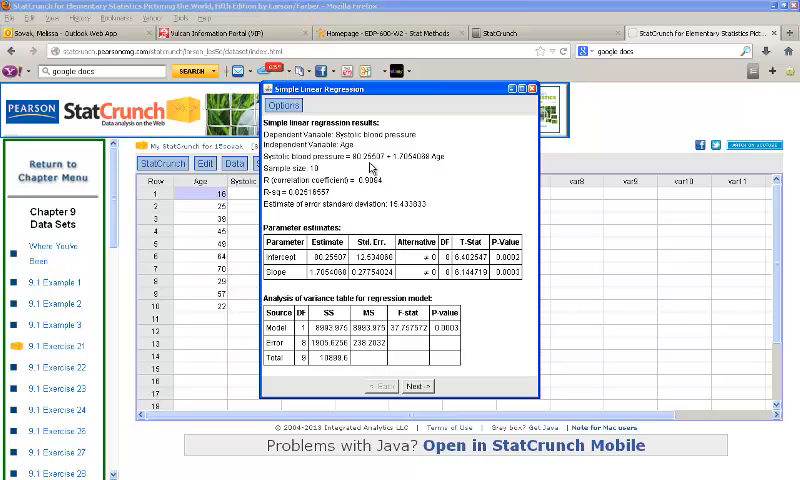
pyautogui.moveTo(426, 166)
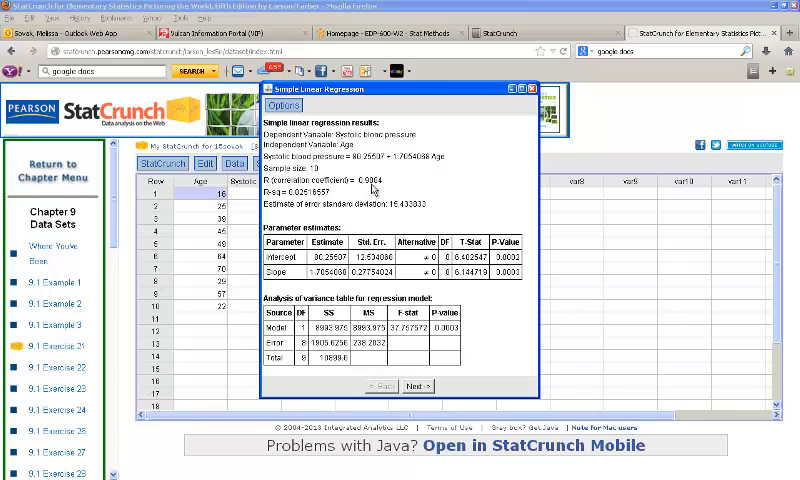
pyautogui.moveTo(372, 188)
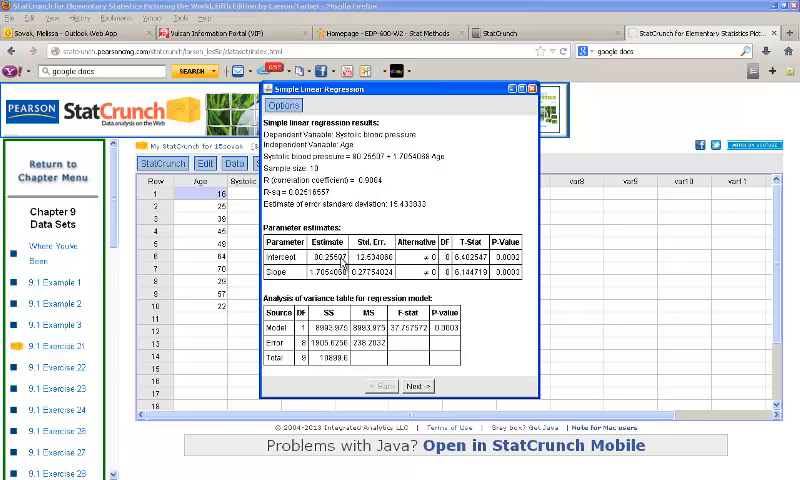
pyautogui.moveTo(400, 280)
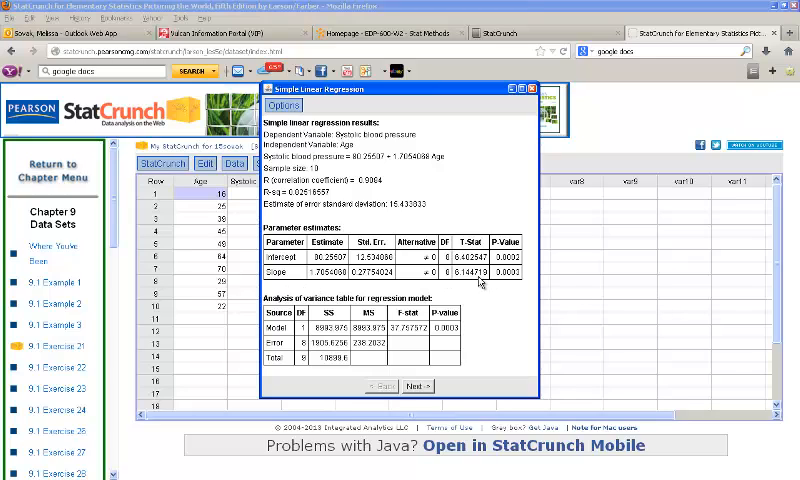
pyautogui.moveTo(516, 284)
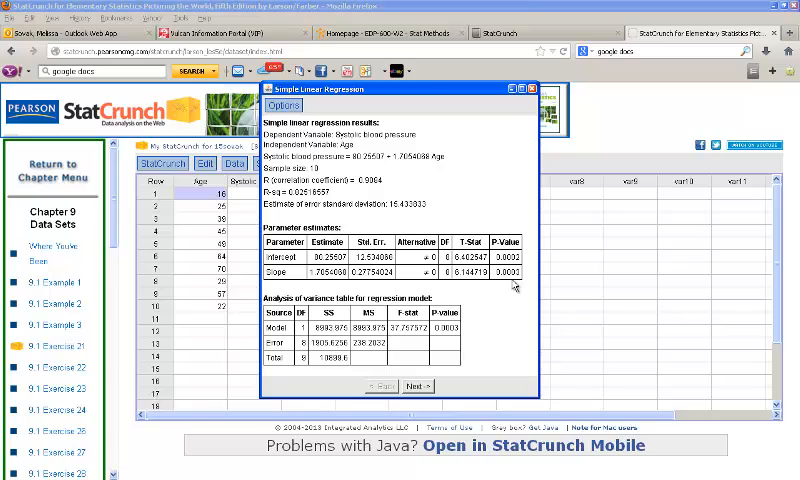
pyautogui.moveTo(474, 286)
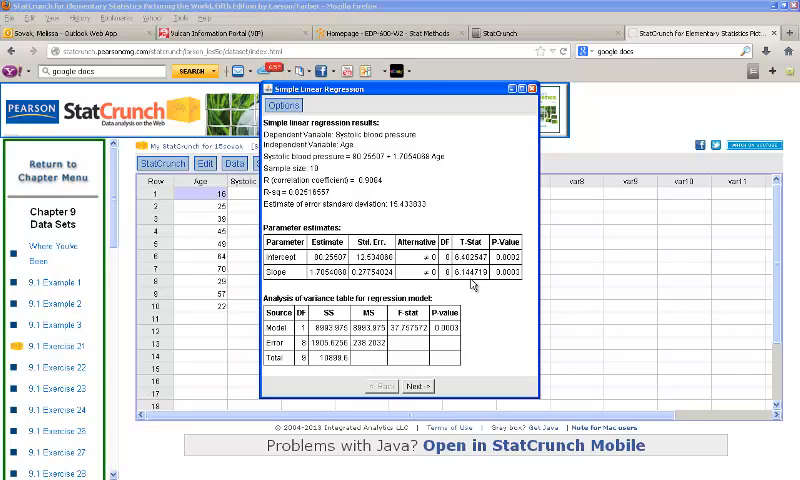
pyautogui.moveTo(500, 288)
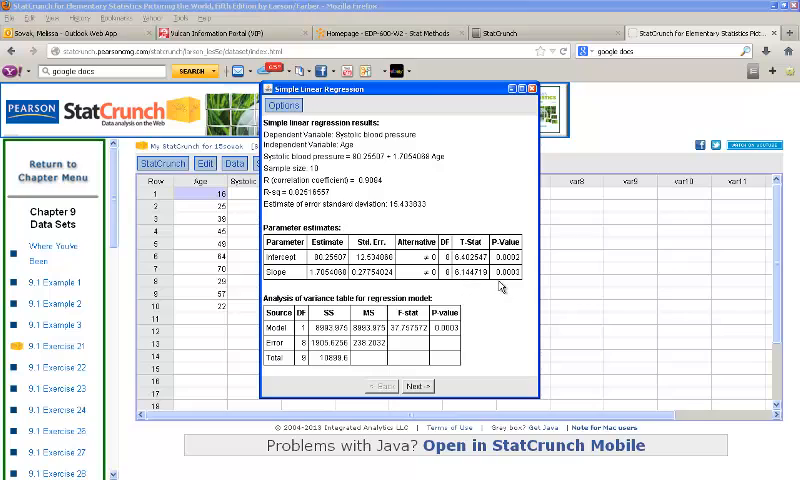
pyautogui.moveTo(502, 284)
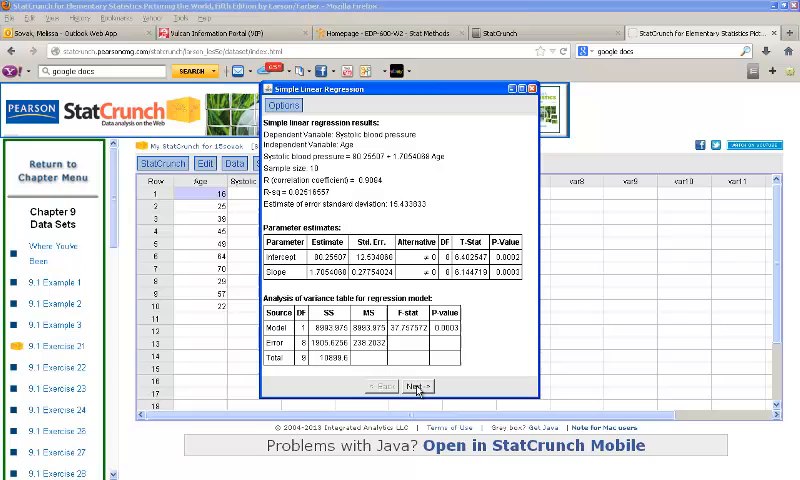
# - Close the regression results to return to the data table
pyautogui.click(416, 386)
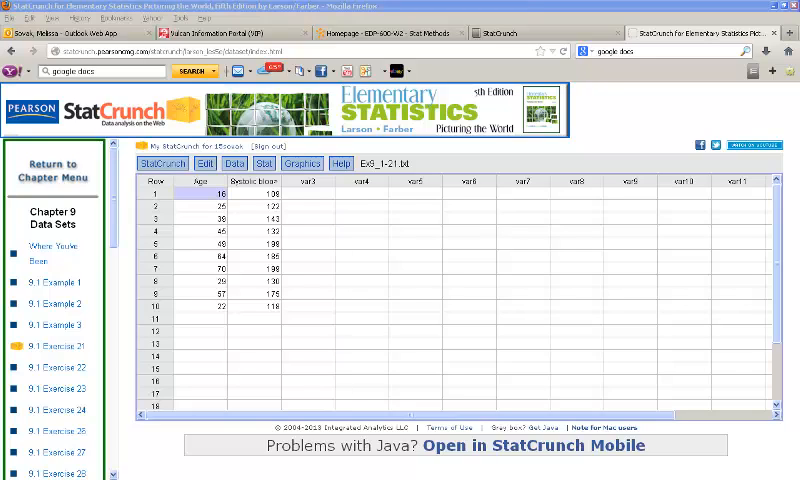
pyautogui.moveTo(400, 106)
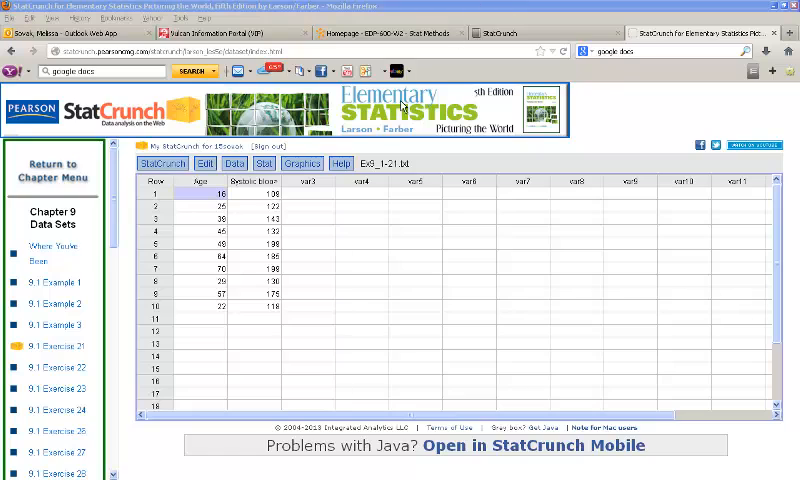
pyautogui.moveTo(372, 232)
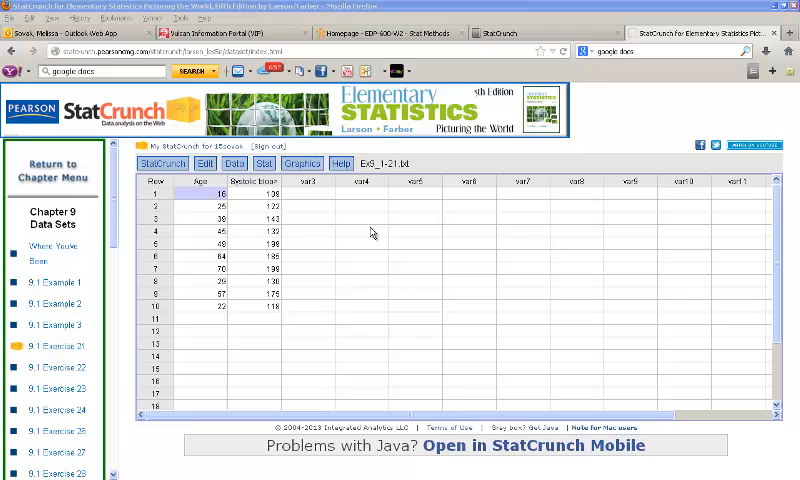
pyautogui.moveTo(258, 176)
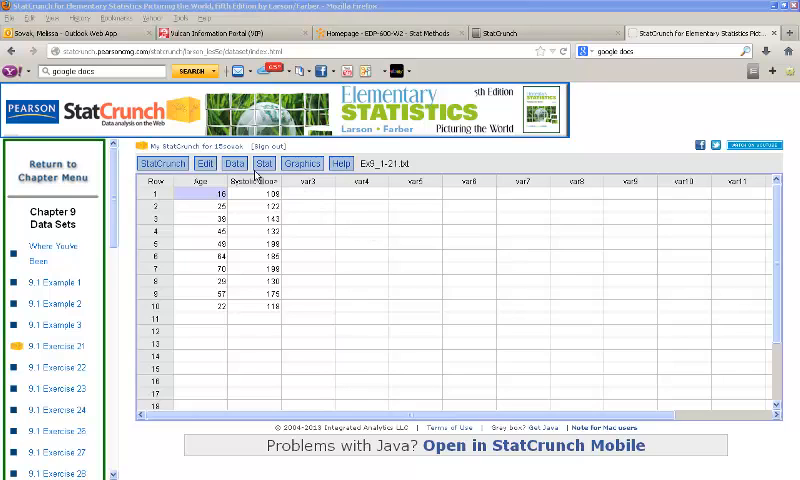
# - Compute the correlation between Age and systolic blood pressure with its p-value via Summary Stats > Correlation
pyautogui.click(264, 164)
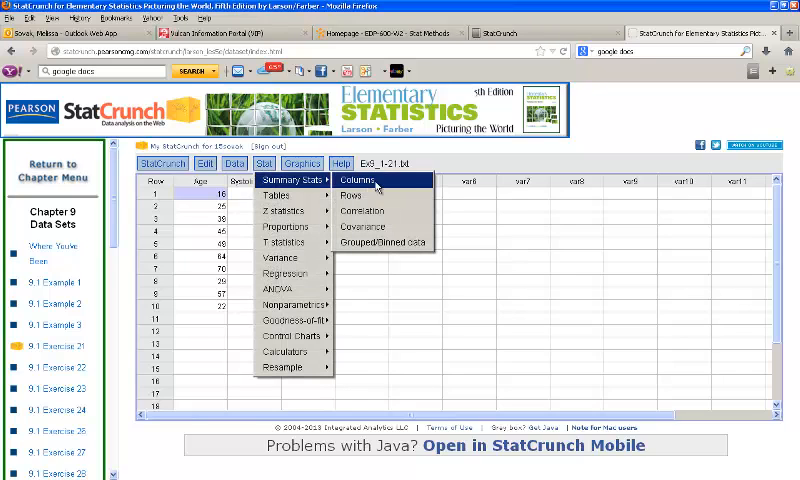
pyautogui.click(362, 210)
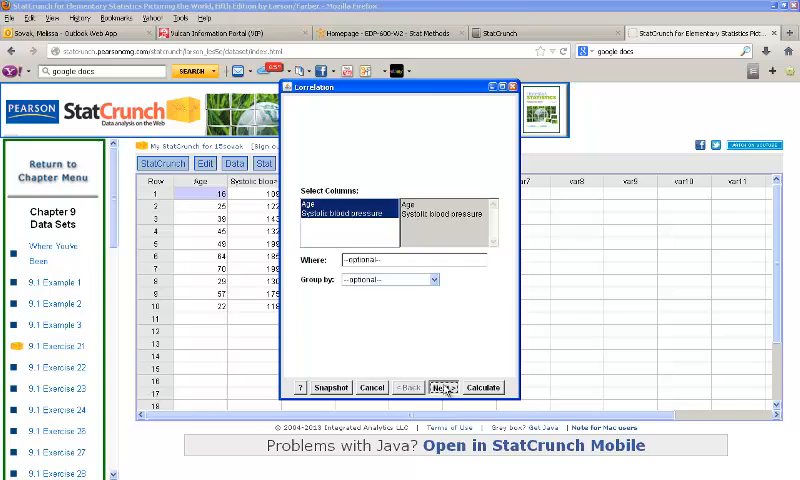
pyautogui.click(444, 388)
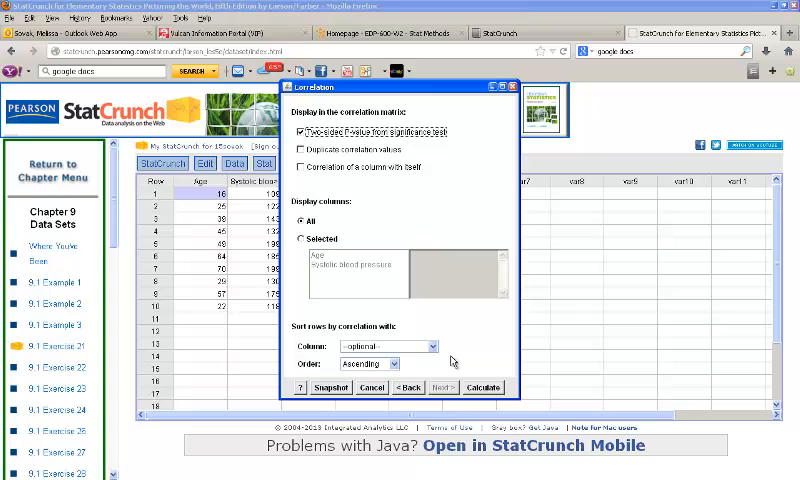
pyautogui.click(482, 388)
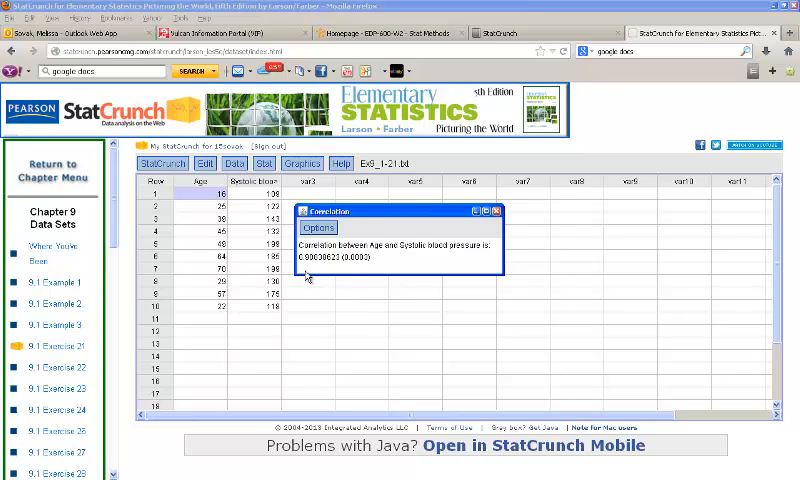
pyautogui.moveTo(362, 264)
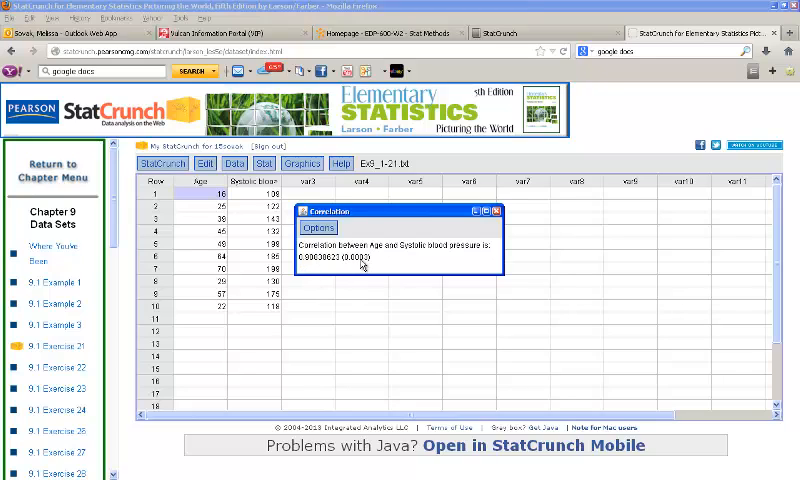